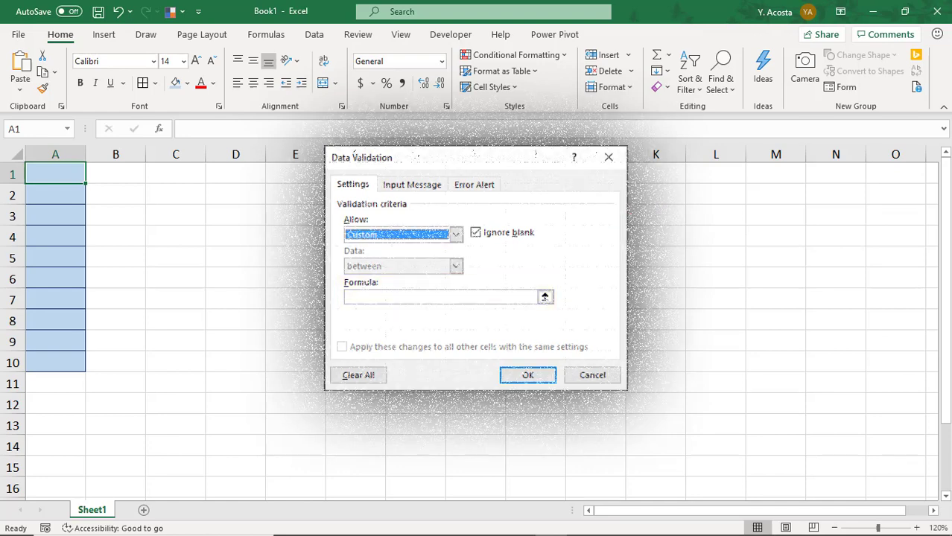
Step: Cancel the Data Validation dialog and select cell C2 for a test formula
{"action": "left_click", "coordinate": [527, 374]}
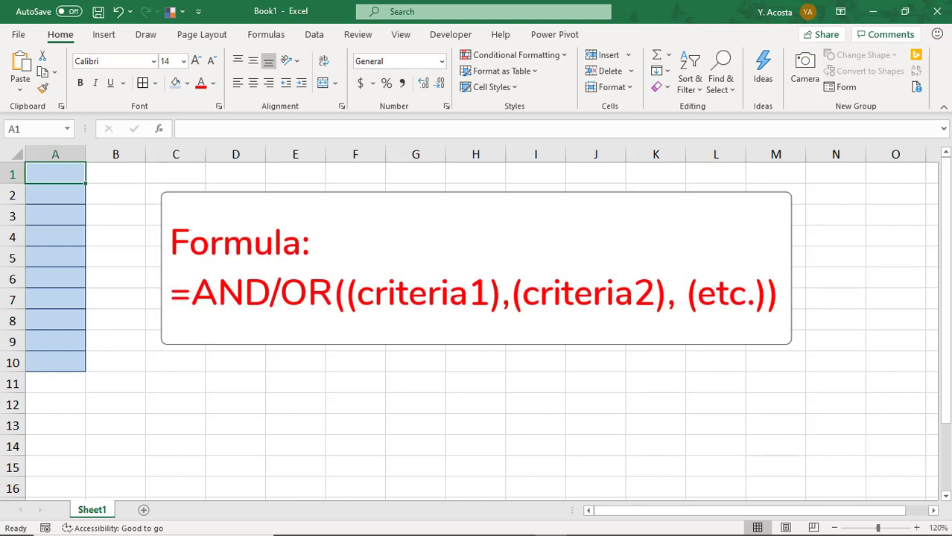
{"action": "left_click", "coordinate": [175, 194]}
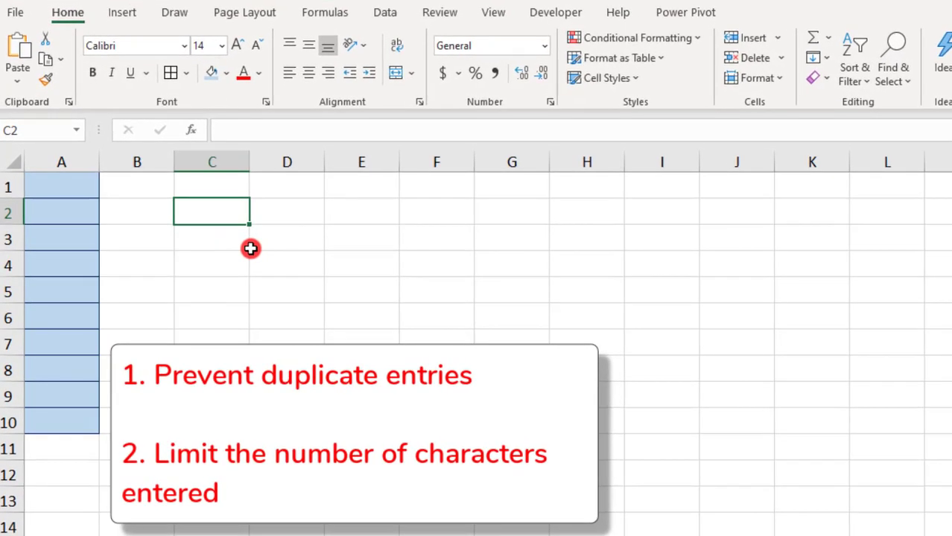
Step: Enter =COUNTIF($A$1:$A$10,A1)=1 in C2 as the duplicate test
{"action": "type", "text": "=COU"}
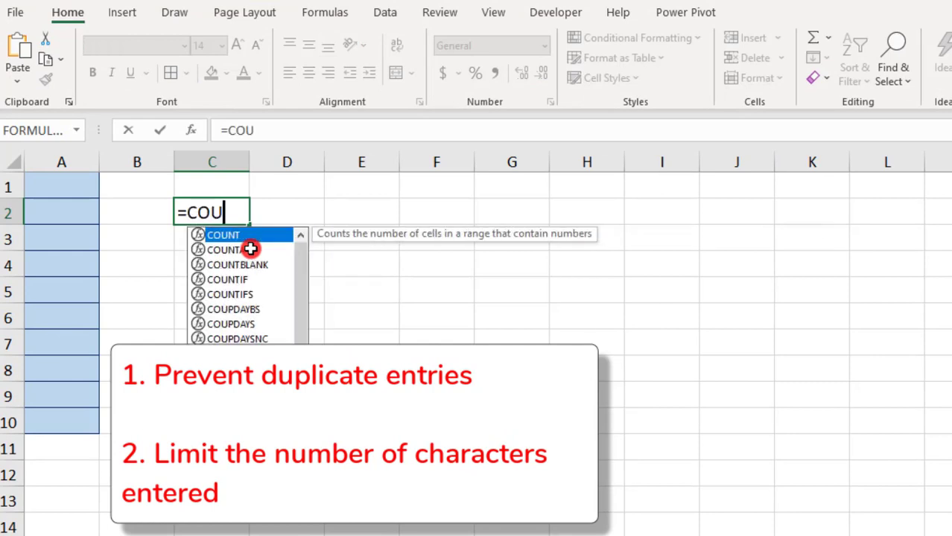
{"action": "type", "text": "NTIF("}
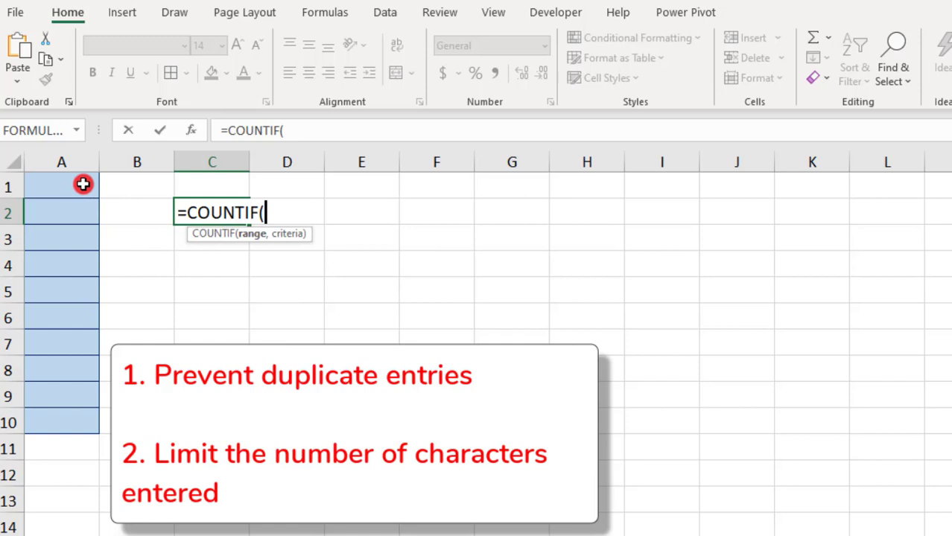
{"action": "left_click_drag", "start_coordinate": [62, 186], "coordinate": [62, 290]}
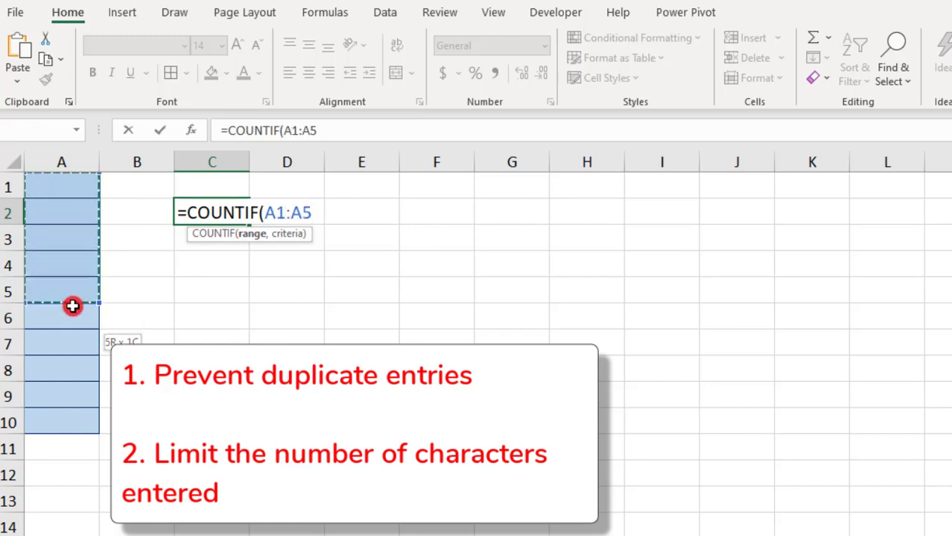
{"action": "left_click_drag", "start_coordinate": [73, 307], "coordinate": [65, 418]}
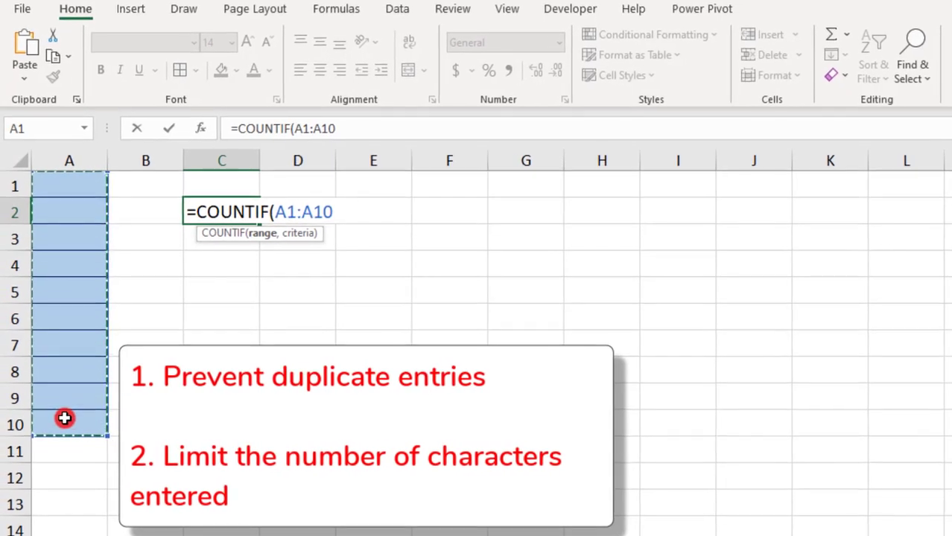
{"action": "key", "text": "f4"}
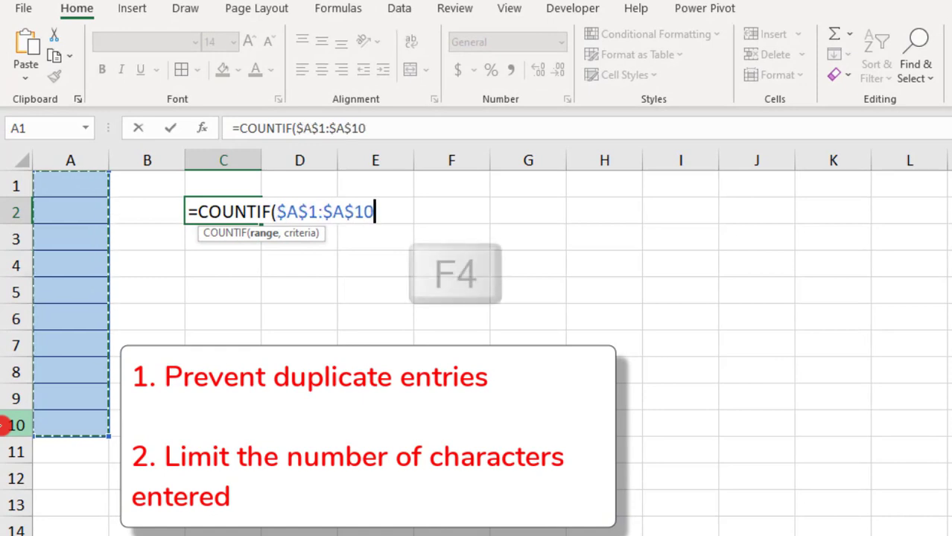
{"action": "key", "text": "f4"}
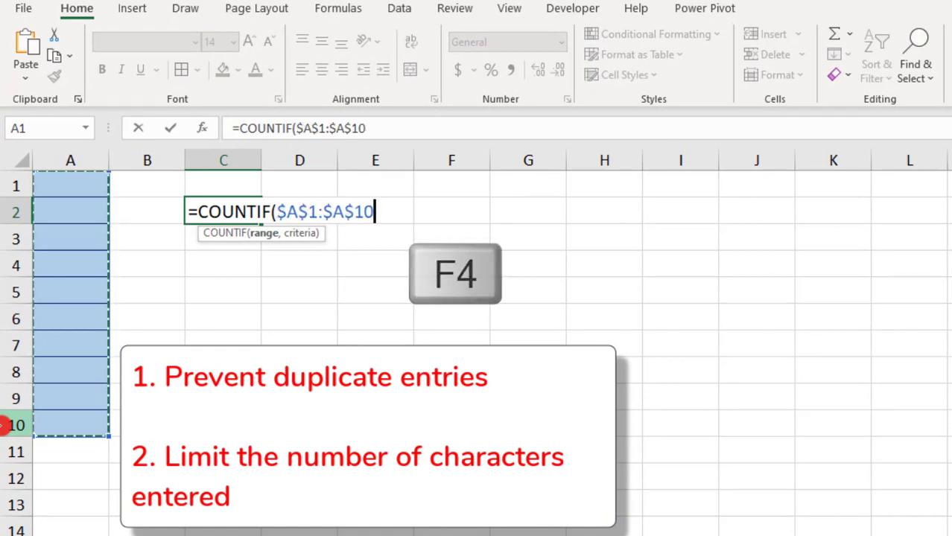
{"action": "type", "text": ","}
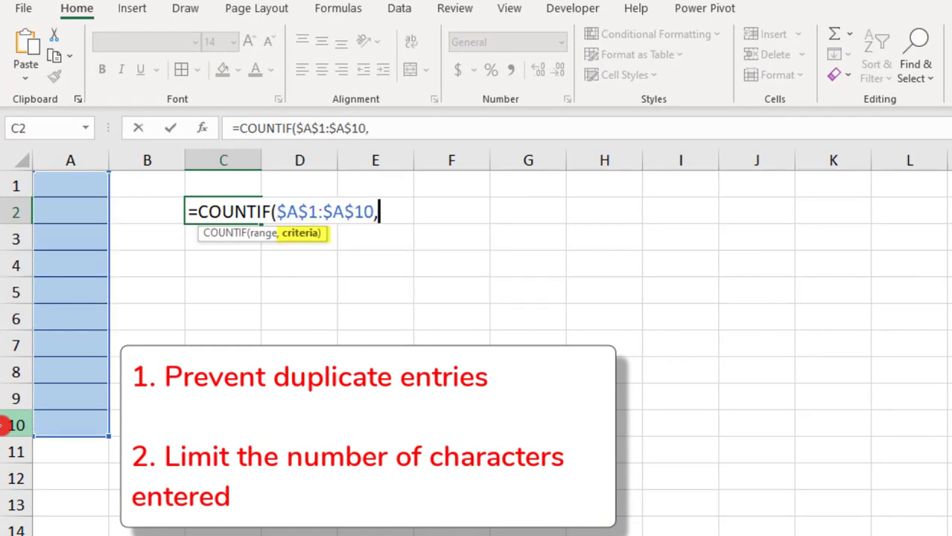
{"action": "left_click", "coordinate": [70, 186]}
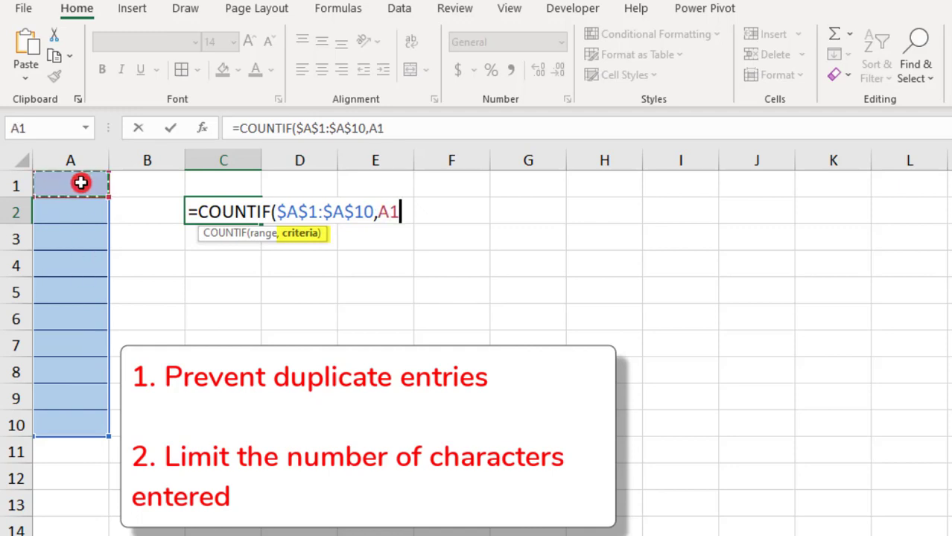
{"action": "mouse_move", "coordinate": [73, 197]}
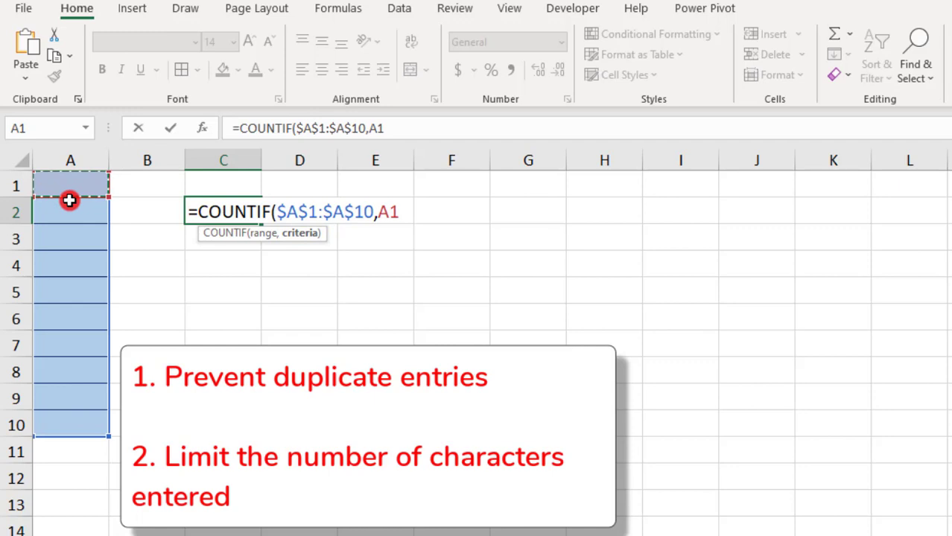
{"action": "type", "text": ")="}
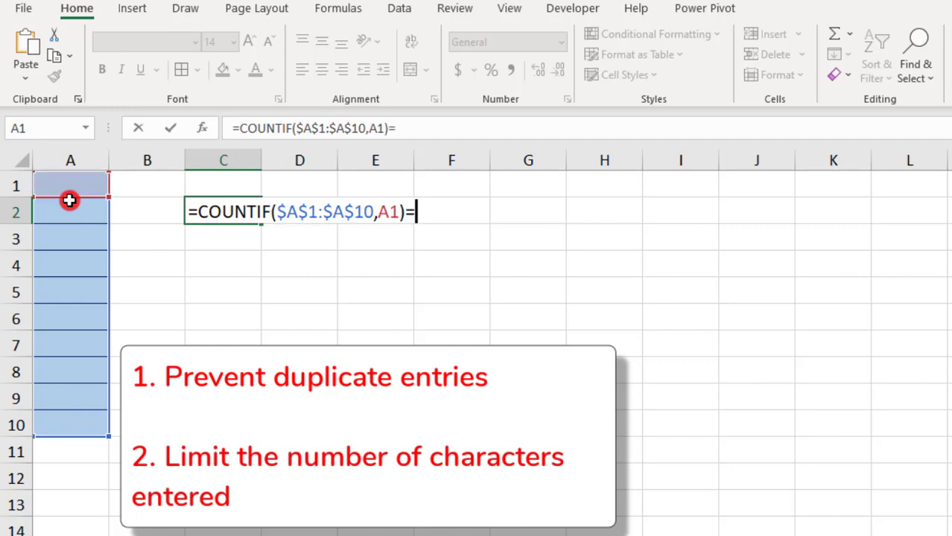
{"action": "type", "text": "1"}
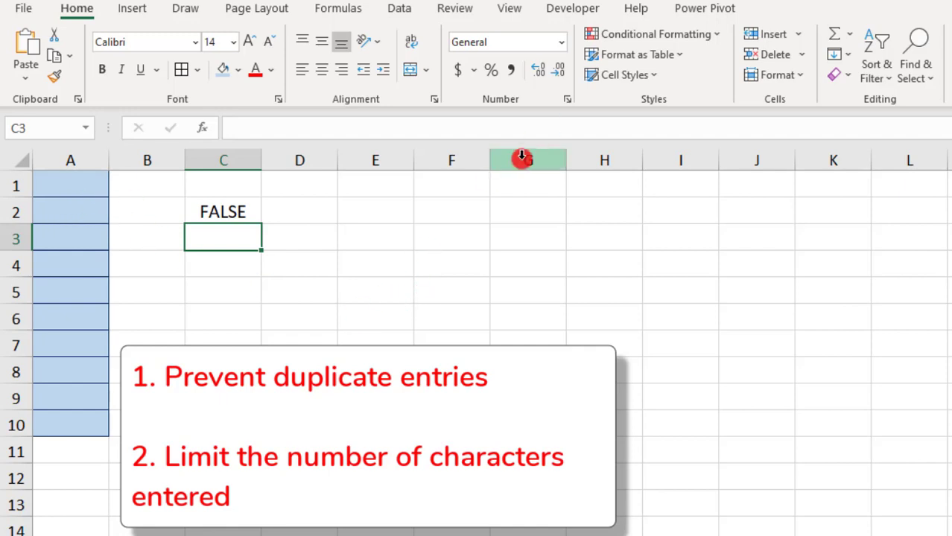
Step: Turn on Show Formulas so C2 displays its formula text
{"action": "left_click", "coordinate": [338, 9]}
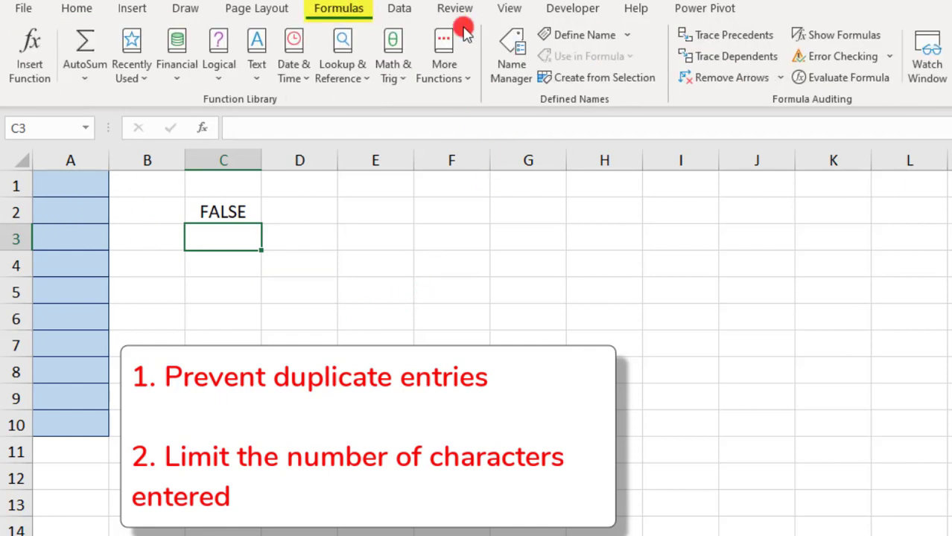
{"action": "left_click", "coordinate": [836, 34]}
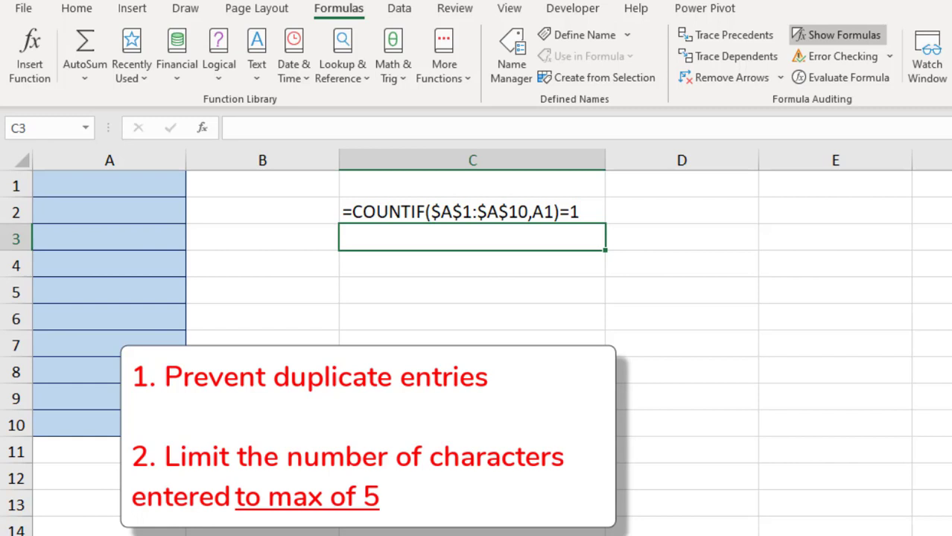
Step: Enter =LEN(A1)<6 in C3 as the five-character length test
{"action": "type", "text": "="}
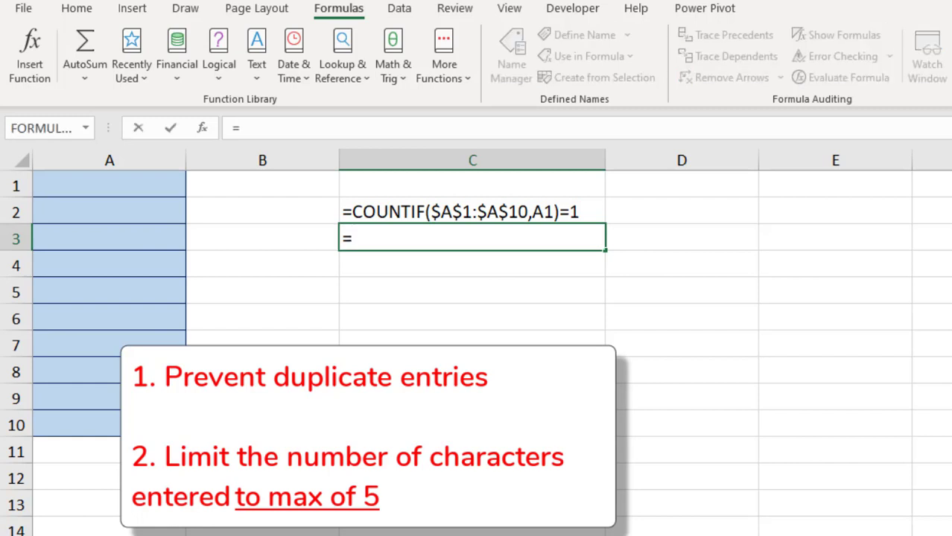
{"action": "type", "text": "LEN"}
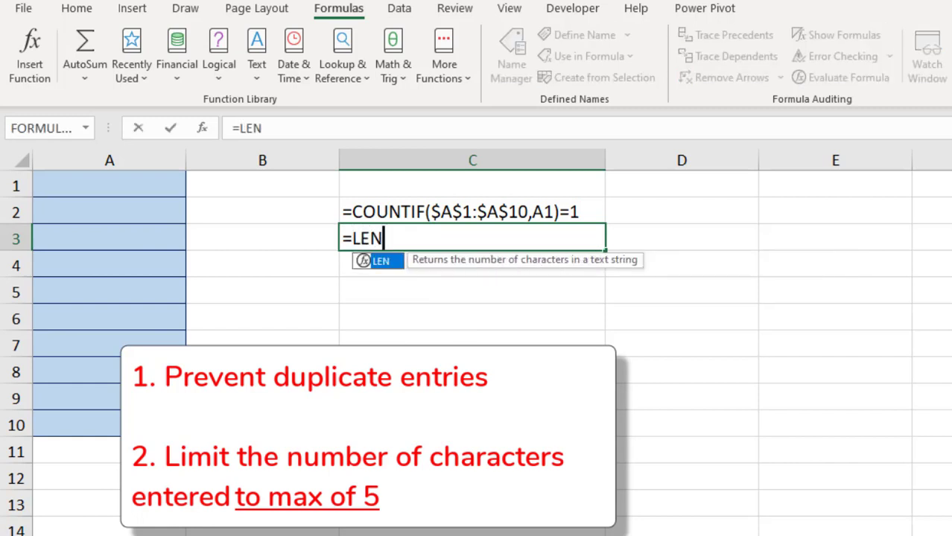
{"action": "type", "text": "("}
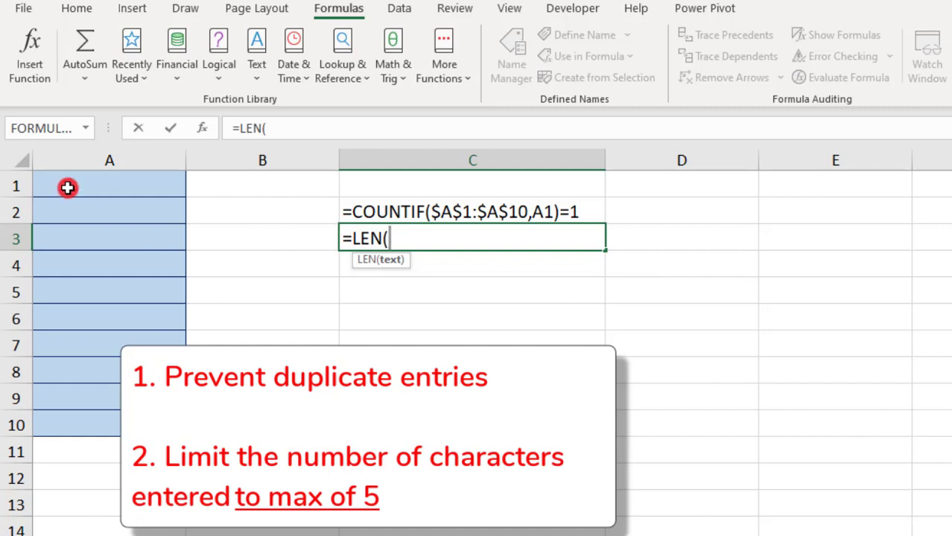
{"action": "type", "text": "A1)"}
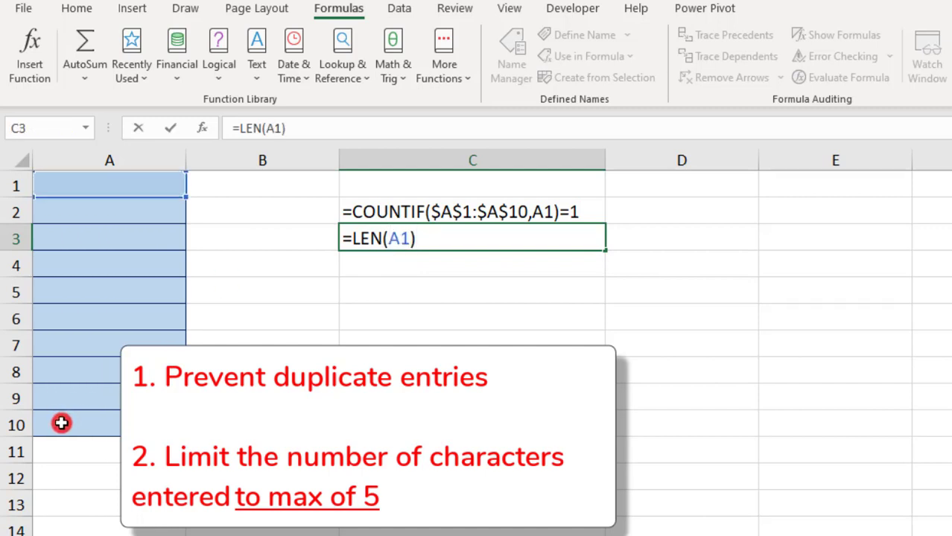
{"action": "type", "text": "<"}
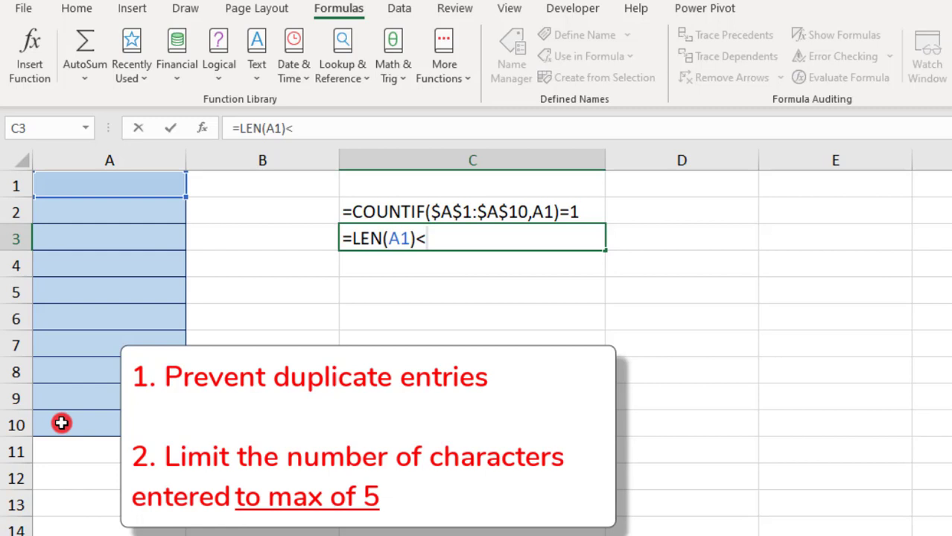
{"action": "type", "text": "6"}
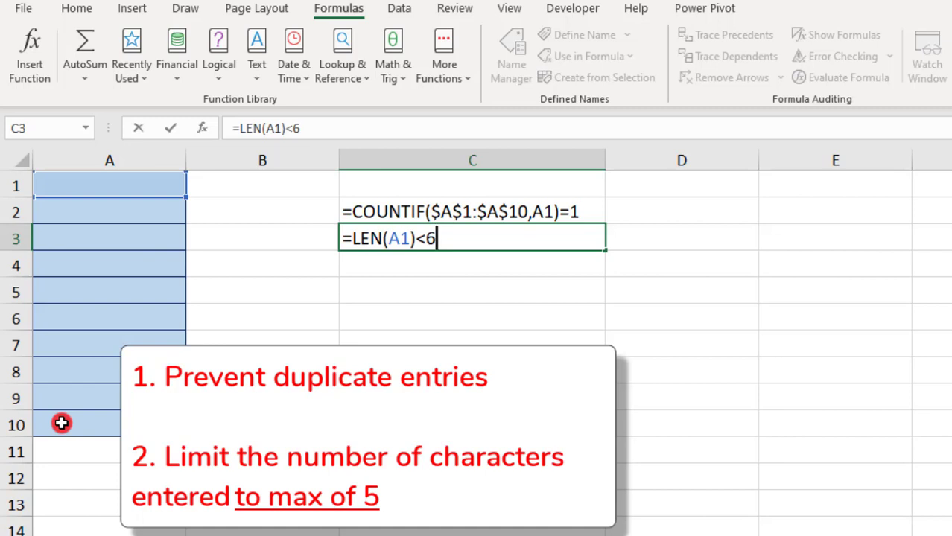
{"action": "key", "text": "enter"}
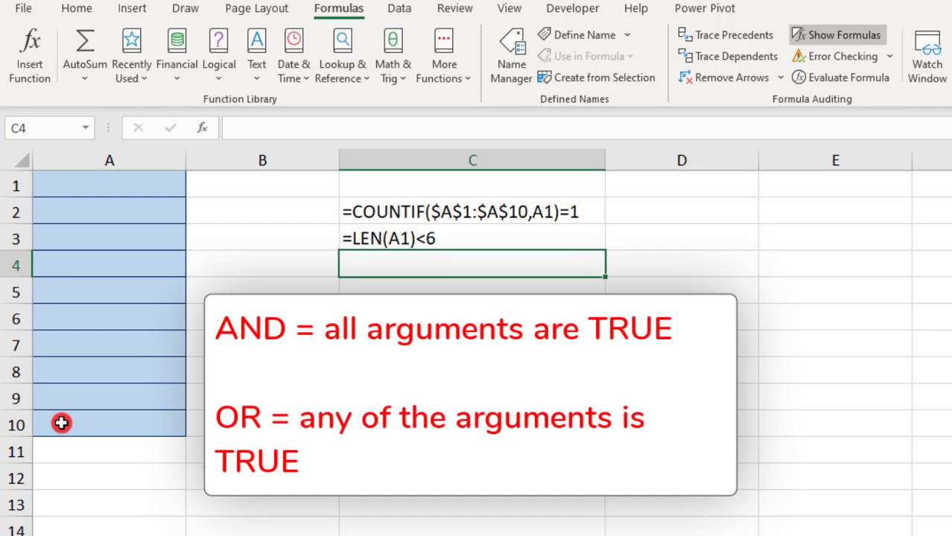
Step: Label C4 'AND' and autofit column C to fit the combined formula
{"action": "type", "text": "AND"}
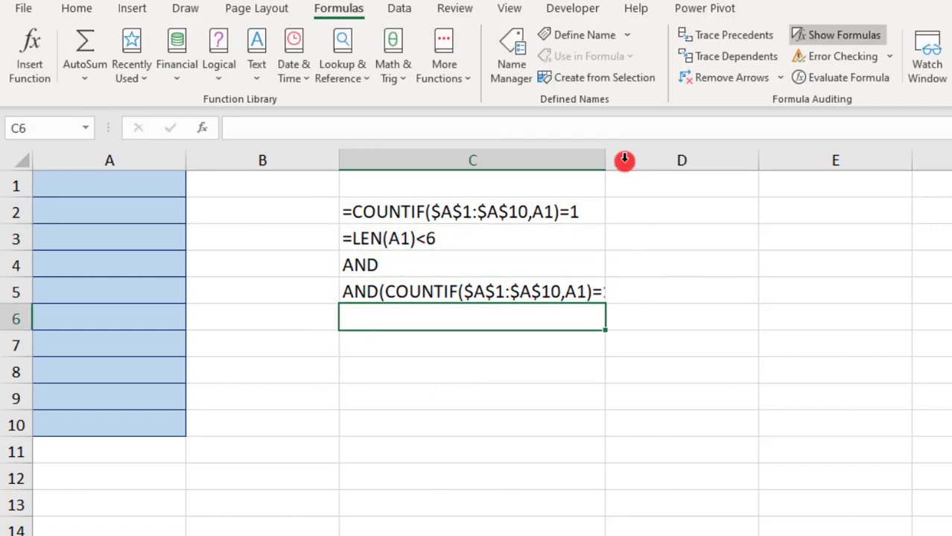
{"action": "left_click", "coordinate": [473, 291]}
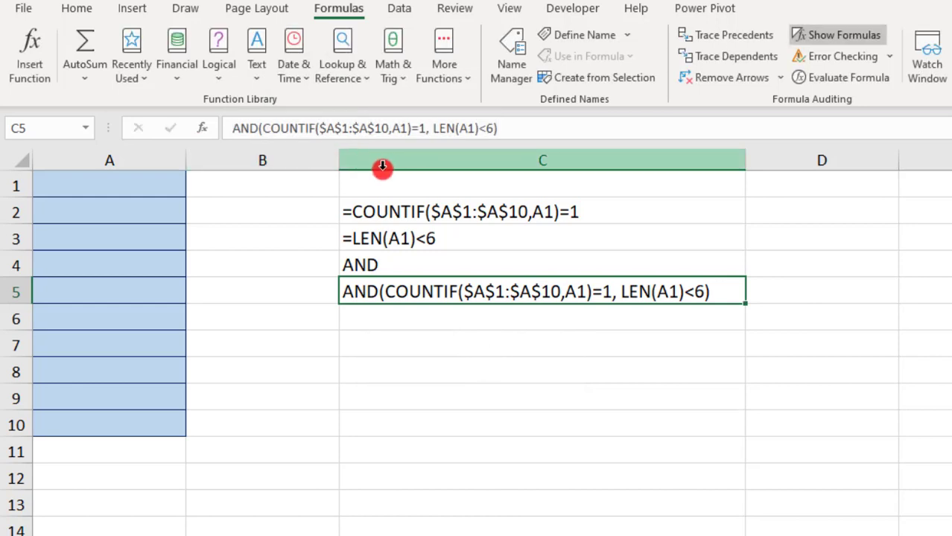
{"action": "mouse_move", "coordinate": [416, 203]}
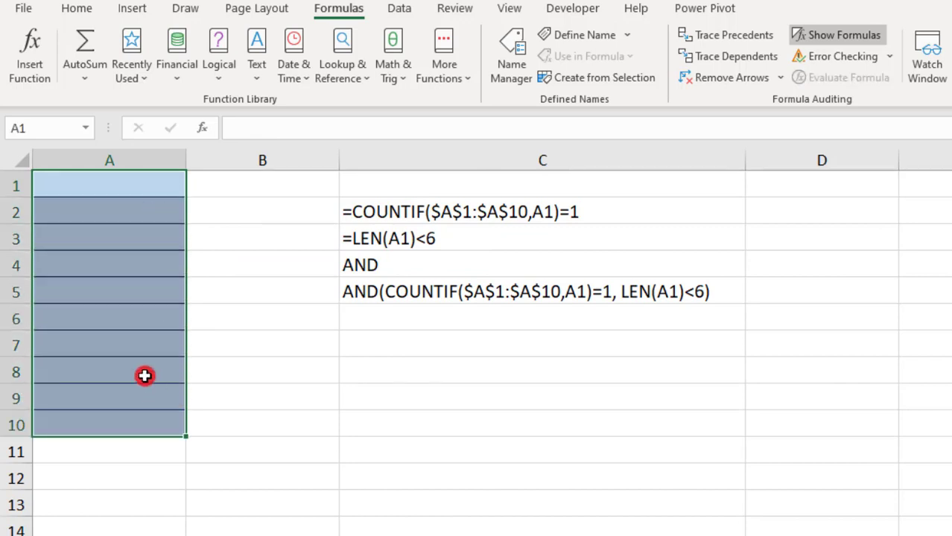
Step: Set A1:A10 validation to Custom with the pasted AND formula, then hide formulas
{"action": "left_click", "coordinate": [400, 8]}
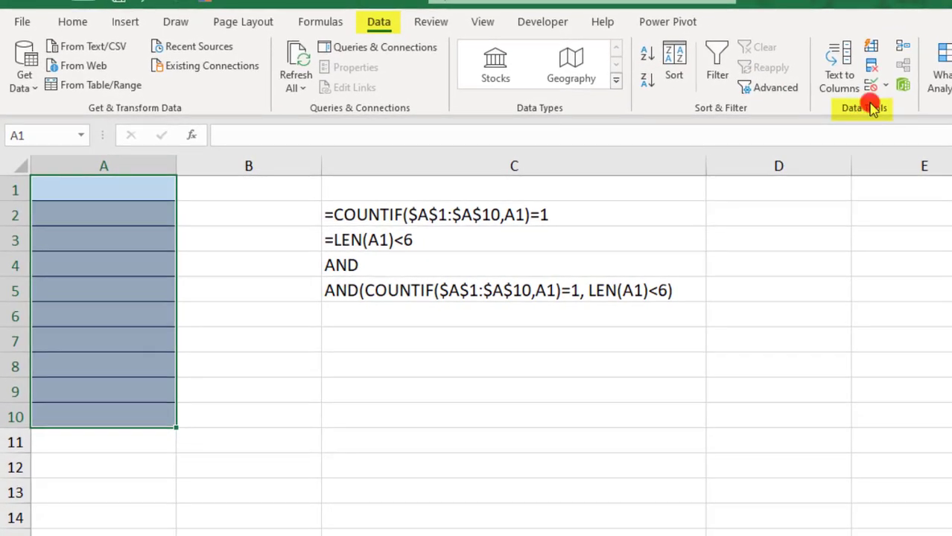
{"action": "left_click", "coordinate": [871, 107]}
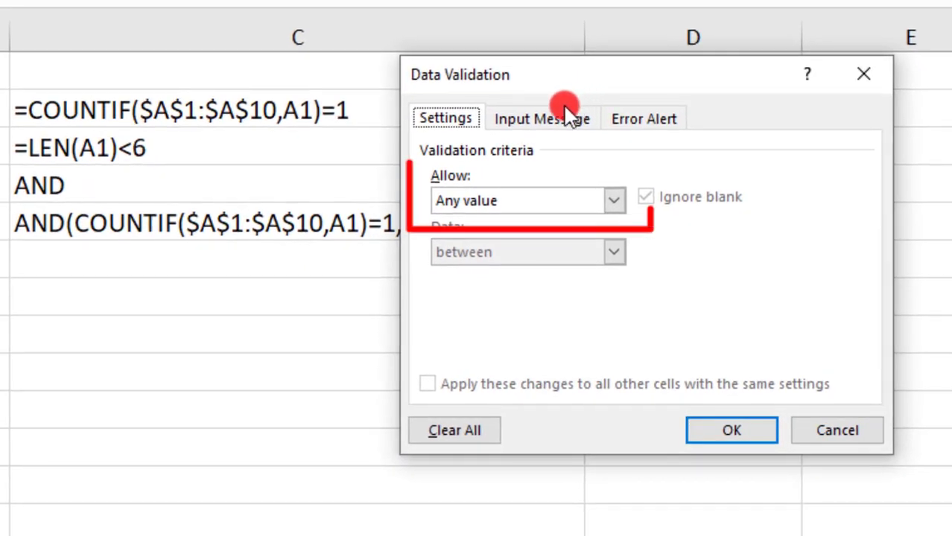
{"action": "left_click", "coordinate": [614, 201]}
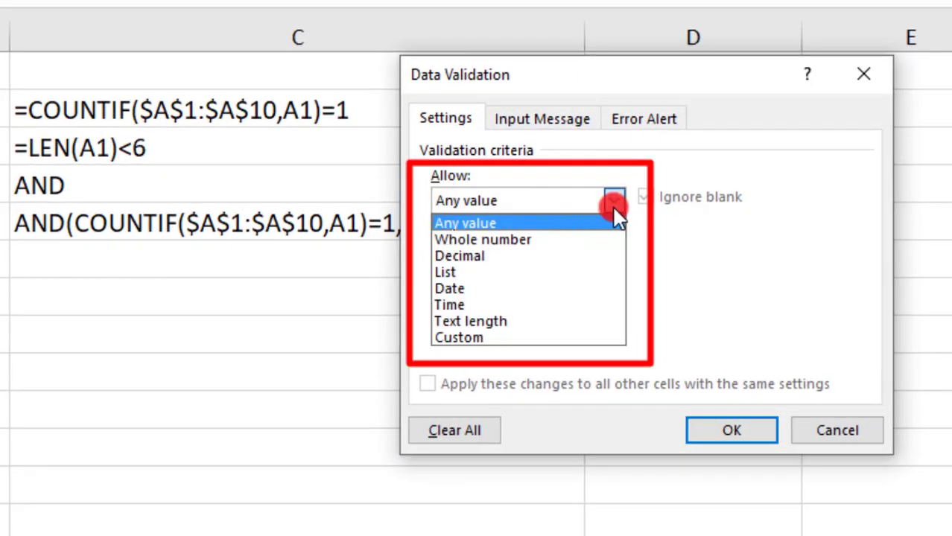
{"action": "left_click", "coordinate": [458, 337]}
{"action": "type", "text": "="}
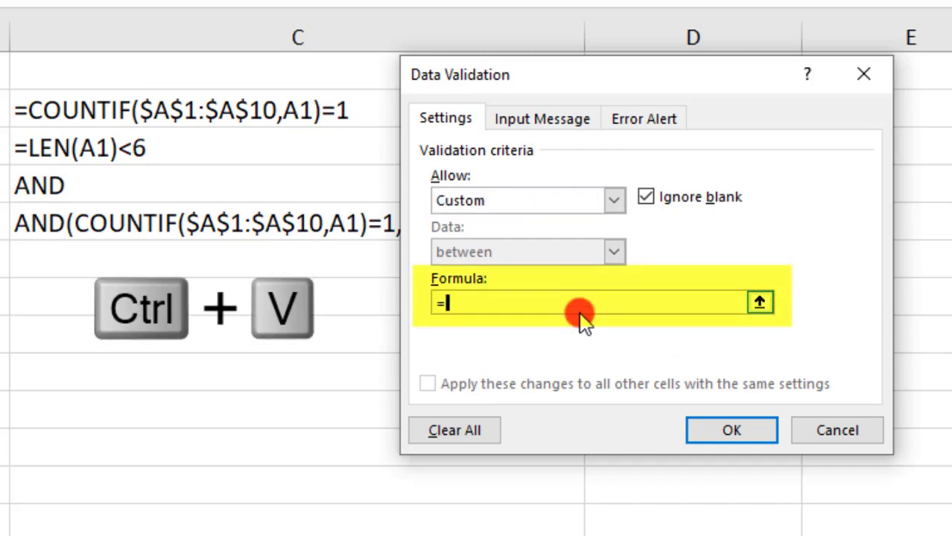
{"action": "key", "text": "ctrl+v"}
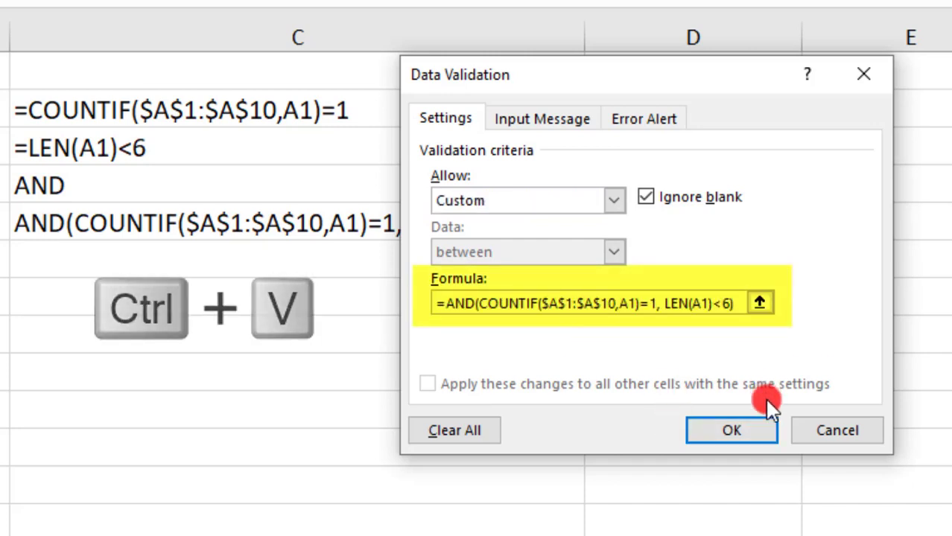
{"action": "left_click", "coordinate": [731, 431]}
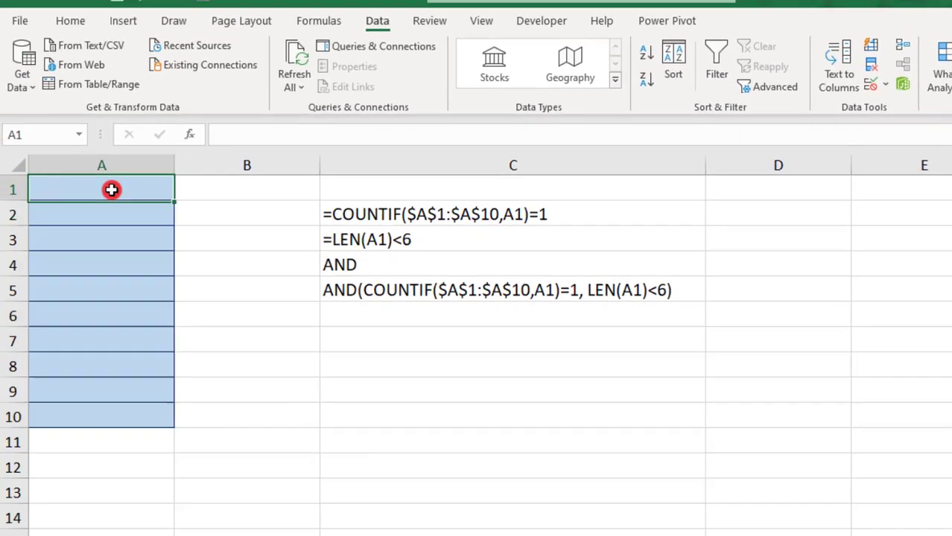
{"action": "left_click", "coordinate": [321, 21]}
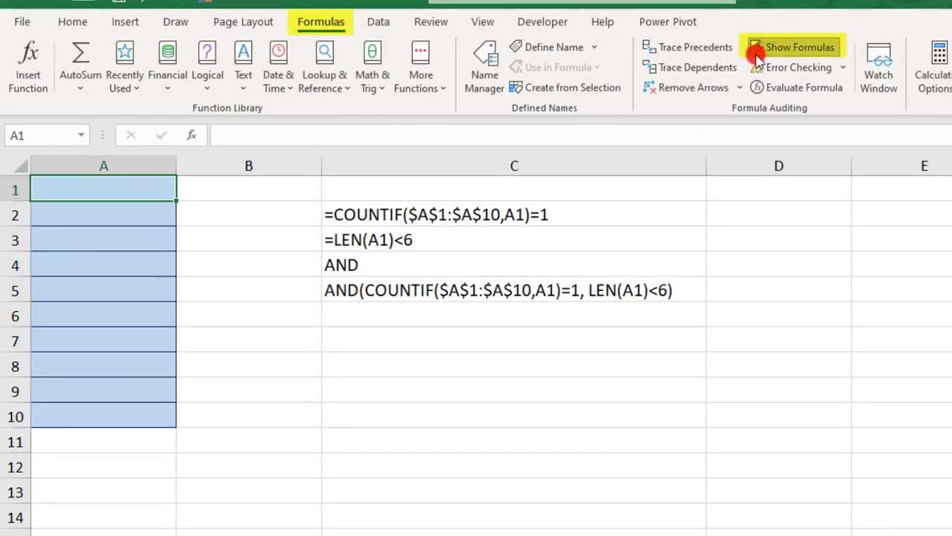
{"action": "left_click", "coordinate": [792, 47]}
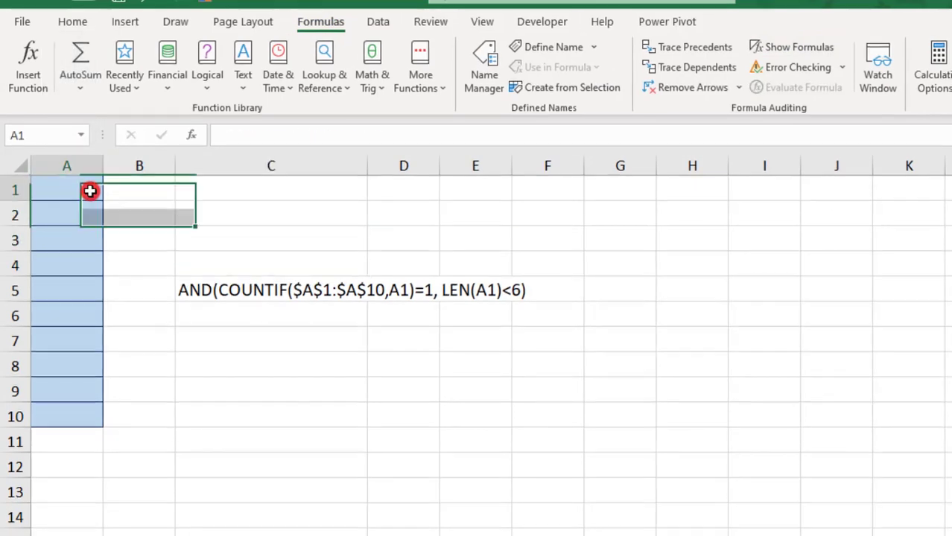
Step: Enter 123456 in A1, retry after the rejection, and enter 12345 instead
{"action": "type", "text": "123456"}
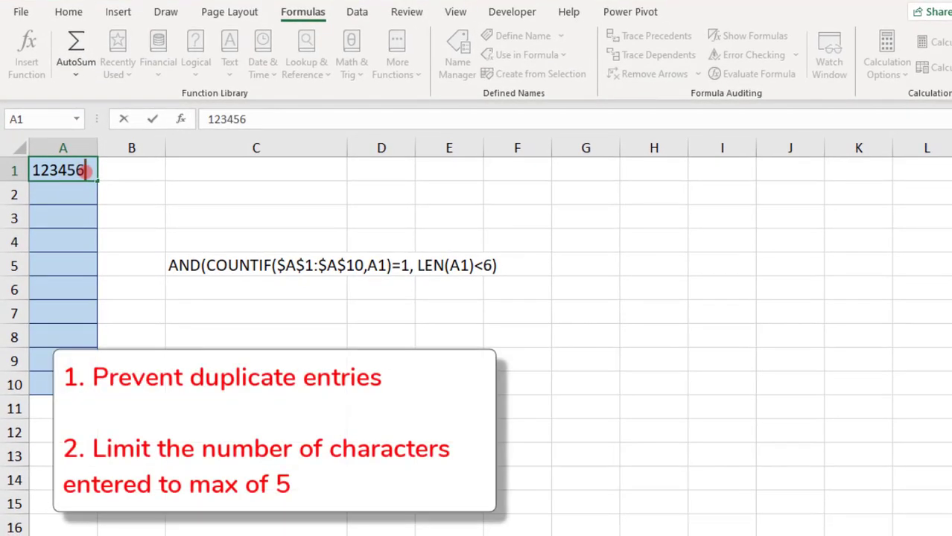
{"action": "key", "text": "Return"}
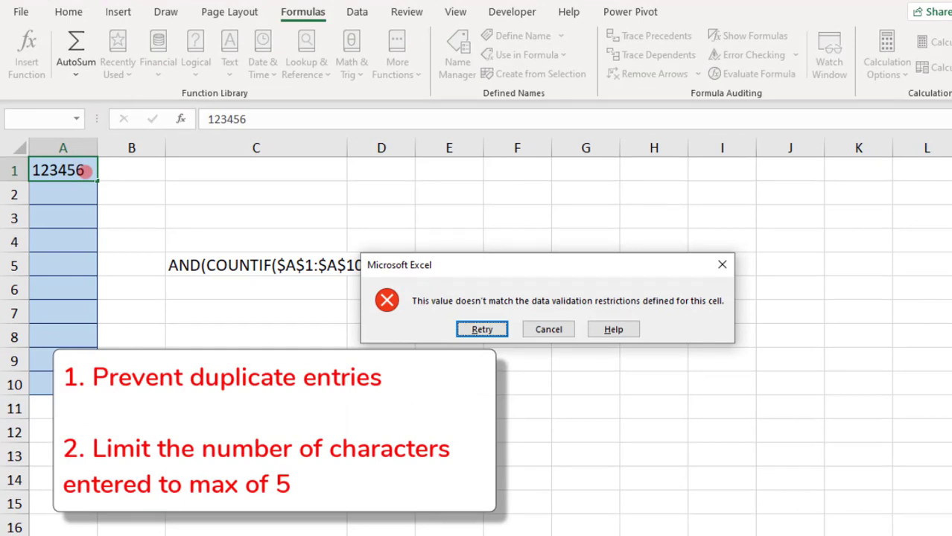
{"action": "left_click", "coordinate": [549, 329]}
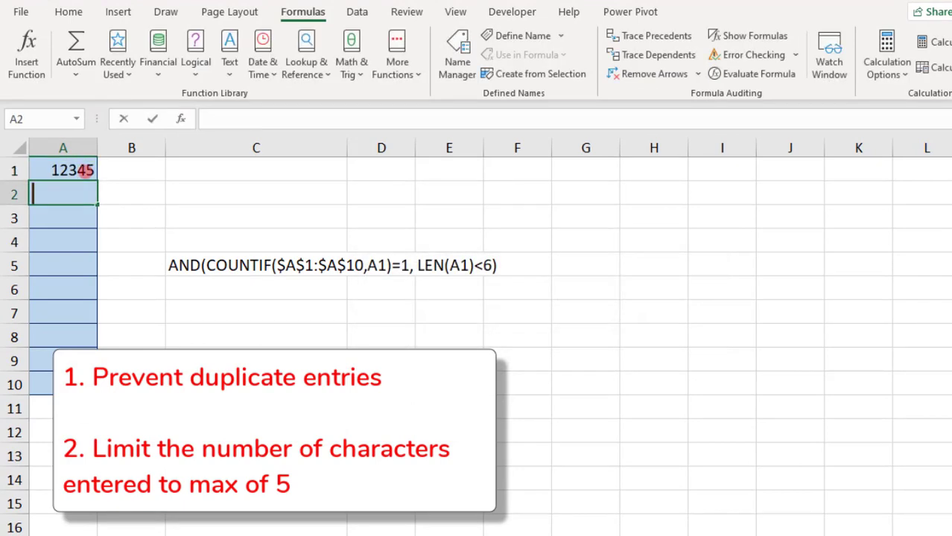
{"action": "type", "text": "12345"}
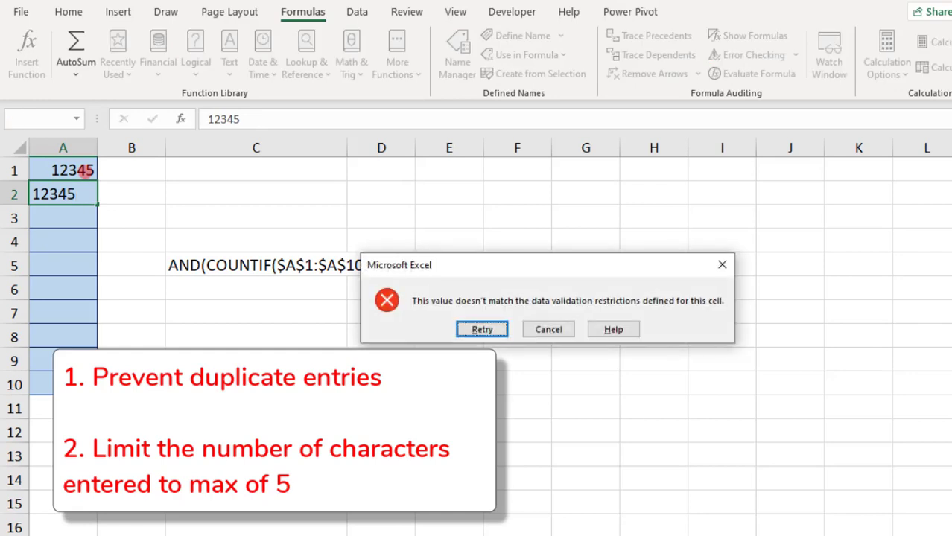